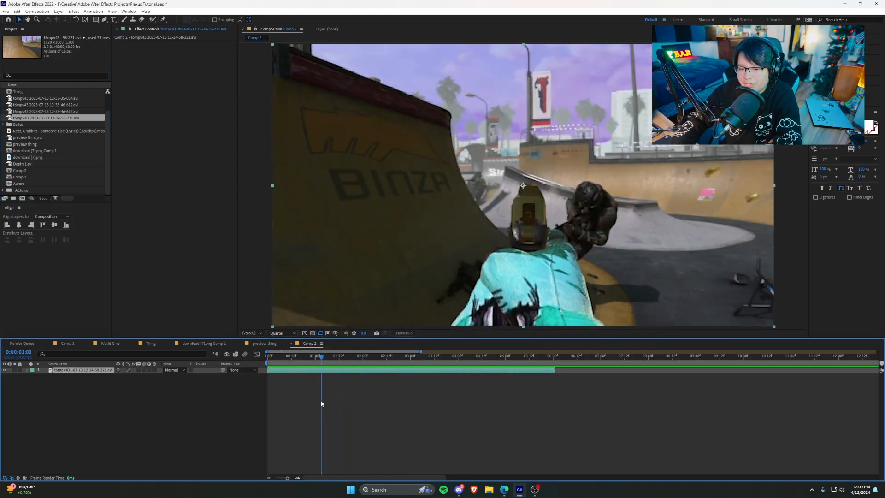
- Time-stretch the soldier clip layered over the skatepark footage, then scrub into it
left_click(384, 355)
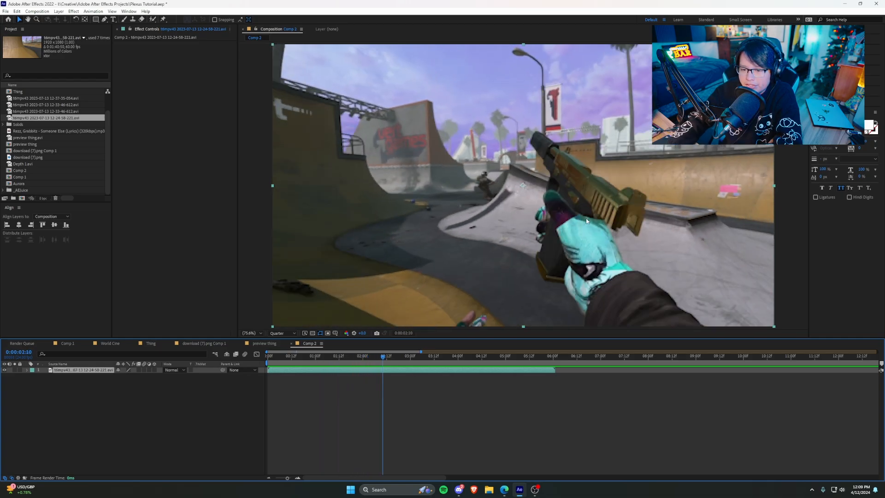
left_click(478, 355)
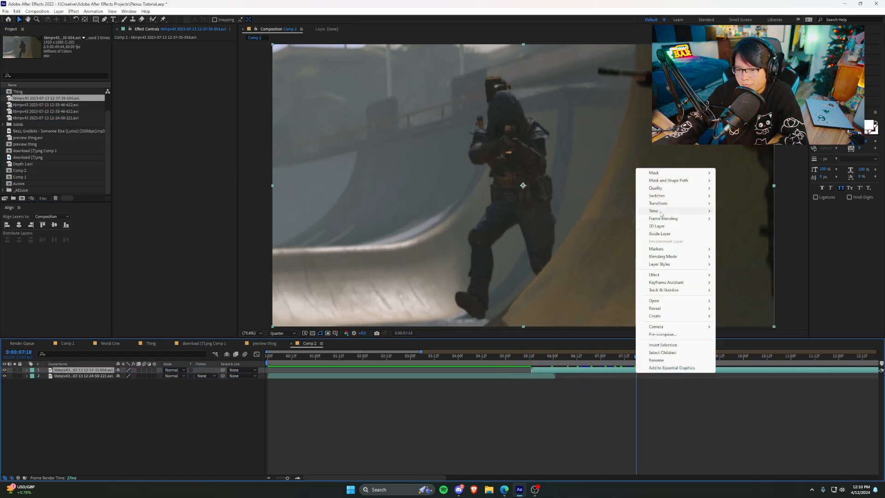
left_click(677, 210)
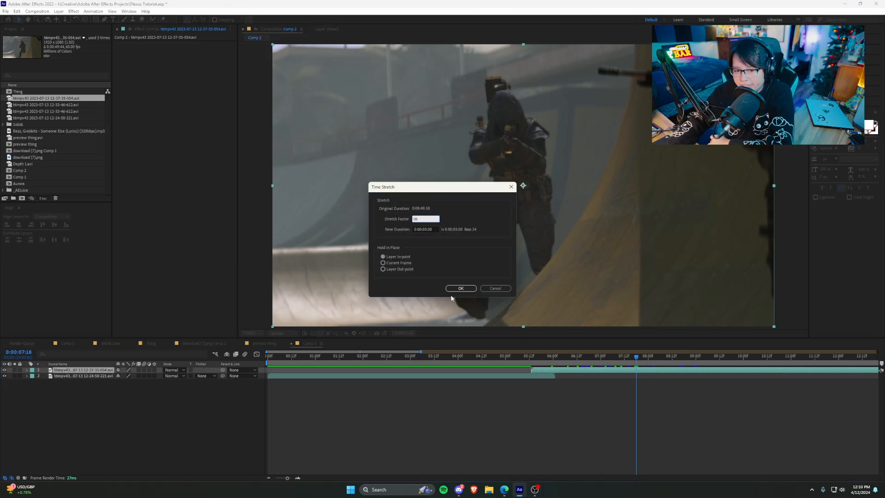
left_click(460, 288)
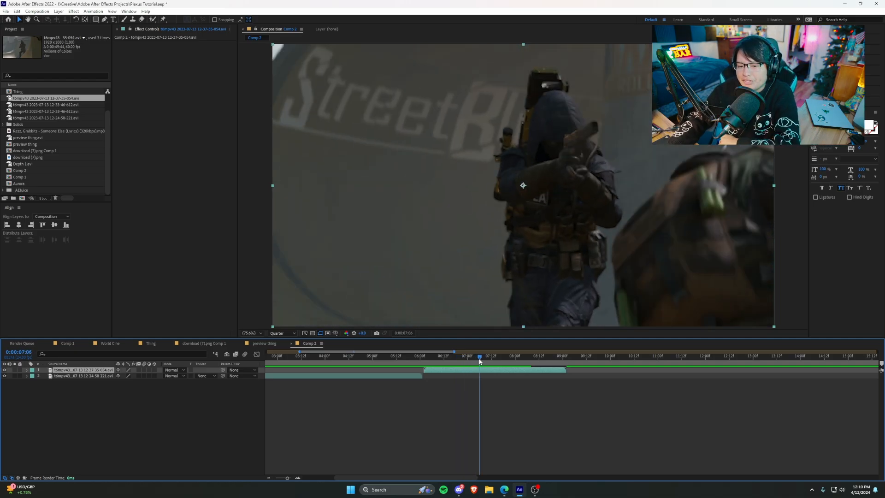
left_click(490, 355)
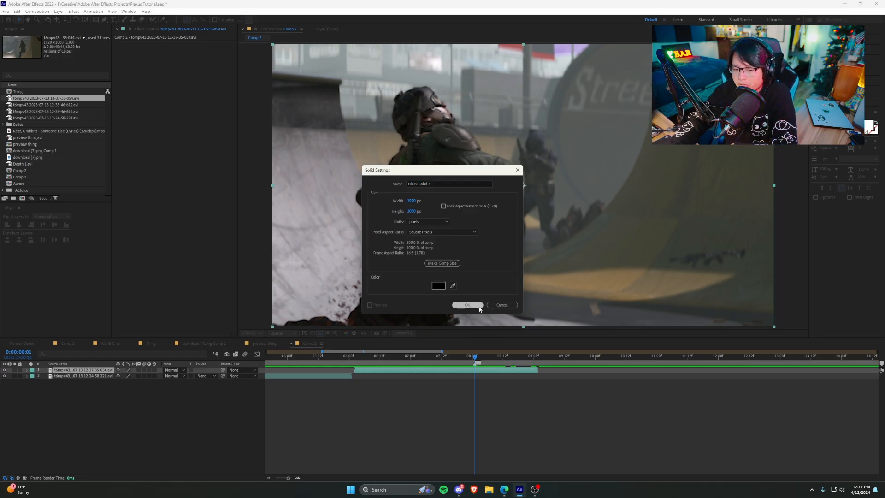
- Add a composition-sized black solid on top and turn off its visibility
left_click(467, 305)
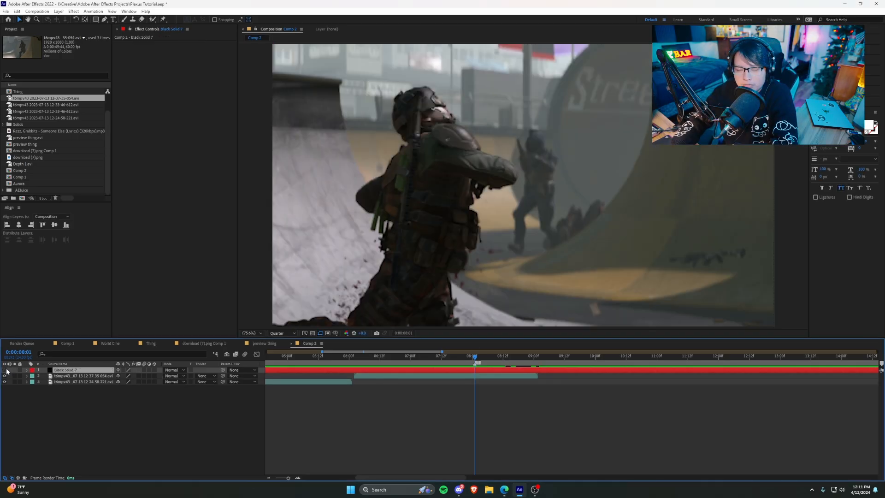
left_click(58, 10)
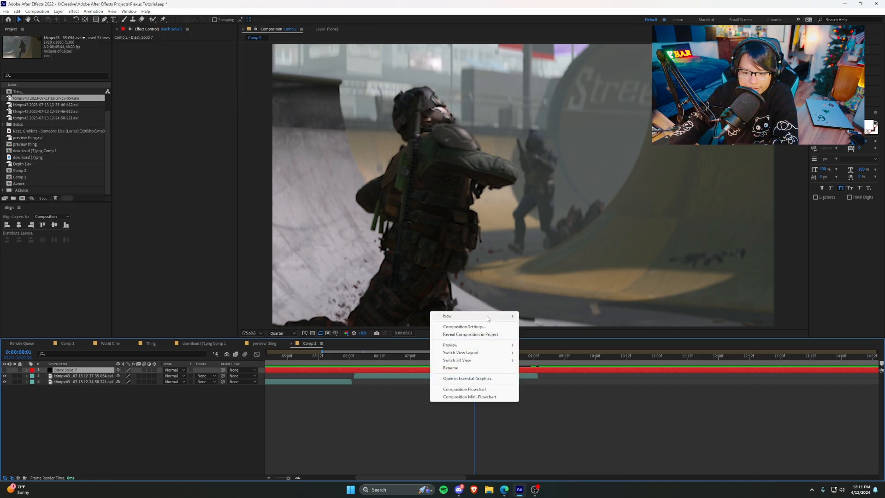
left_click(475, 355)
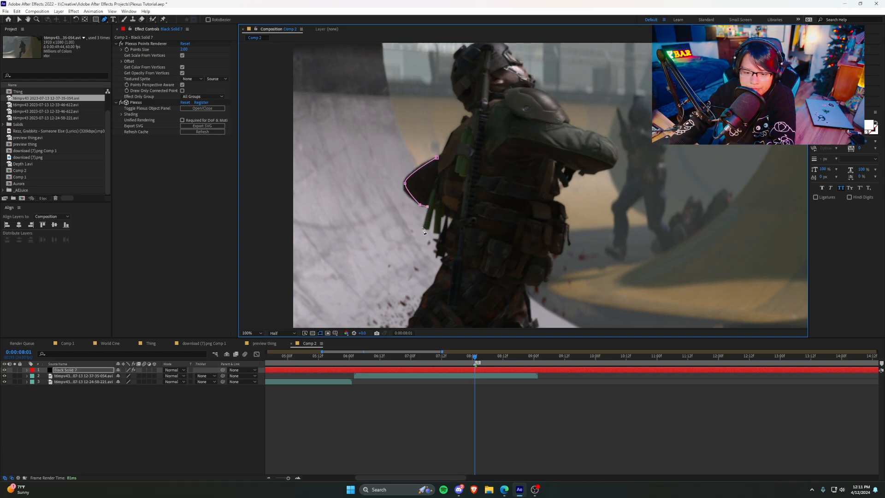
- Add another Pen point to the mask outlining the soldier
left_click(440, 233)
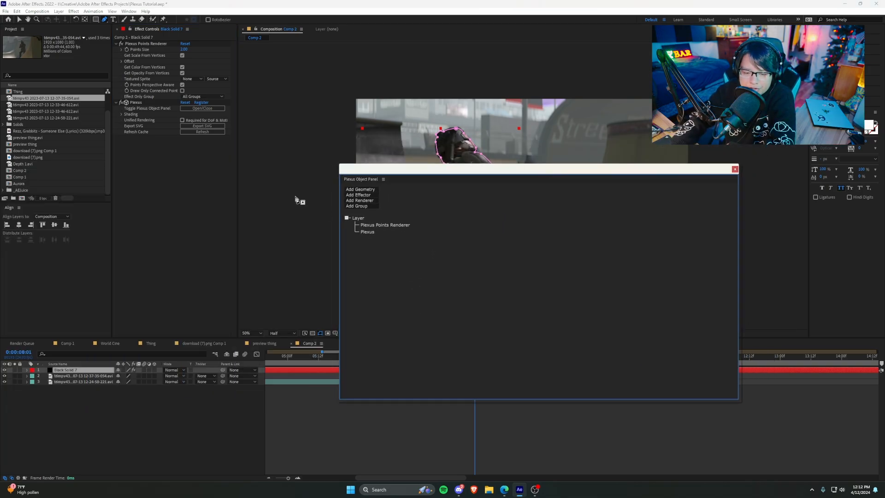
mouse_move(463, 182)
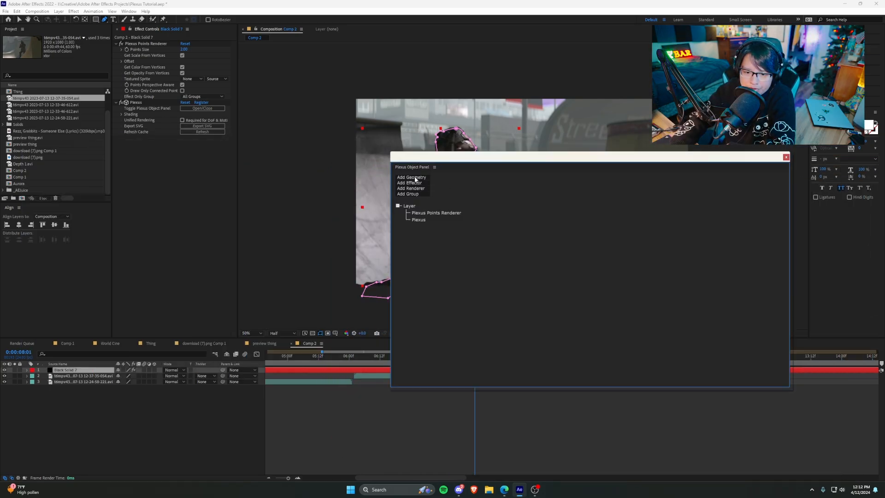
- Add Path geometry and a second Points renderer to the Plexus stack
left_click(411, 177)
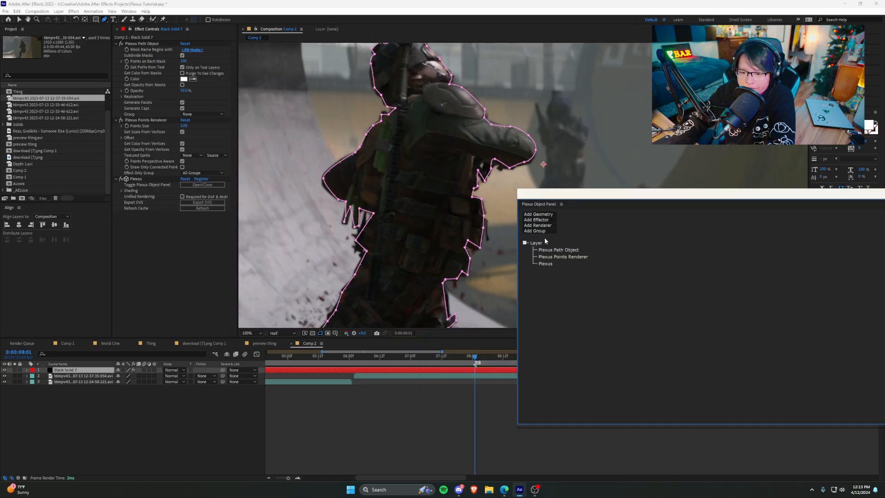
left_click(536, 225)
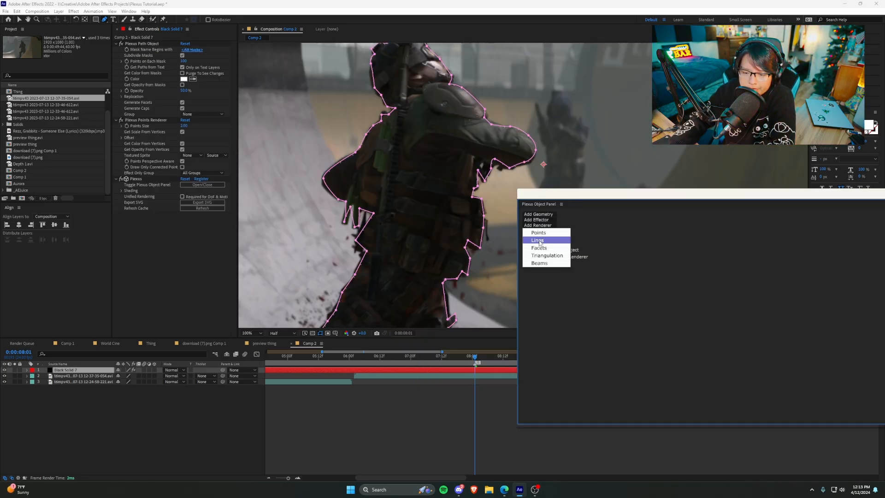
left_click(536, 239)
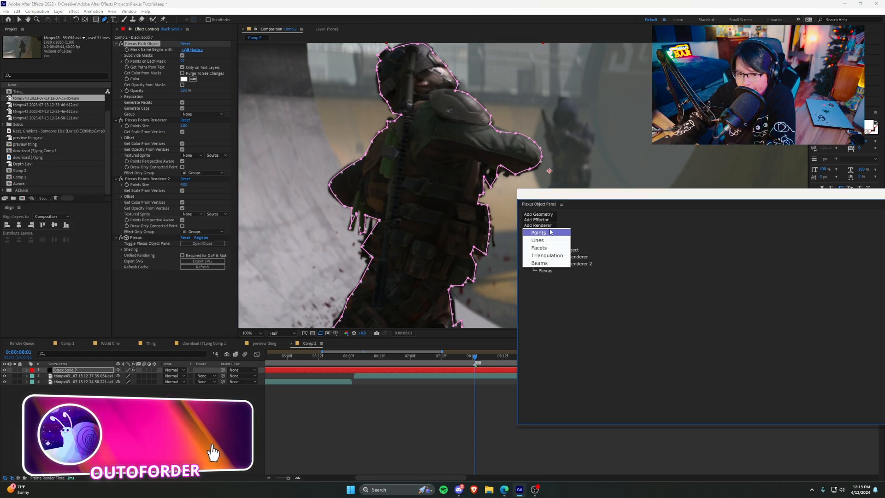
- Add a Plexus Lines renderer and restore the full Plexus object list
left_click(536, 240)
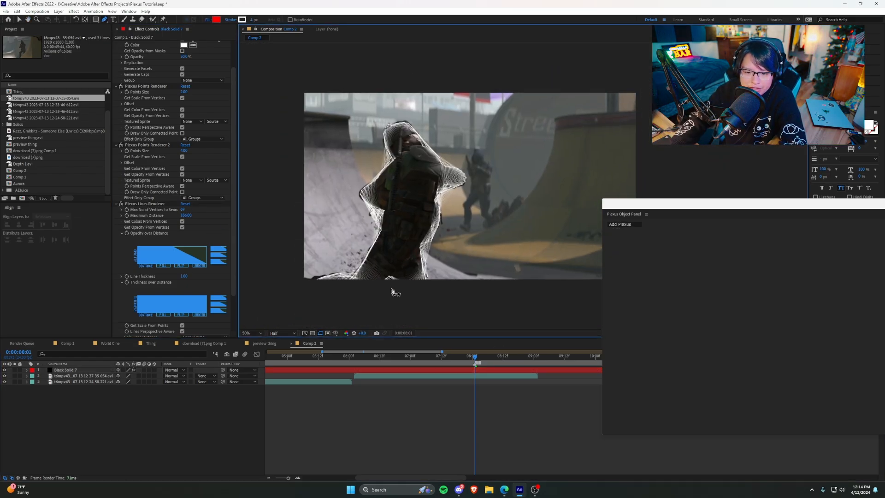
left_click(619, 224)
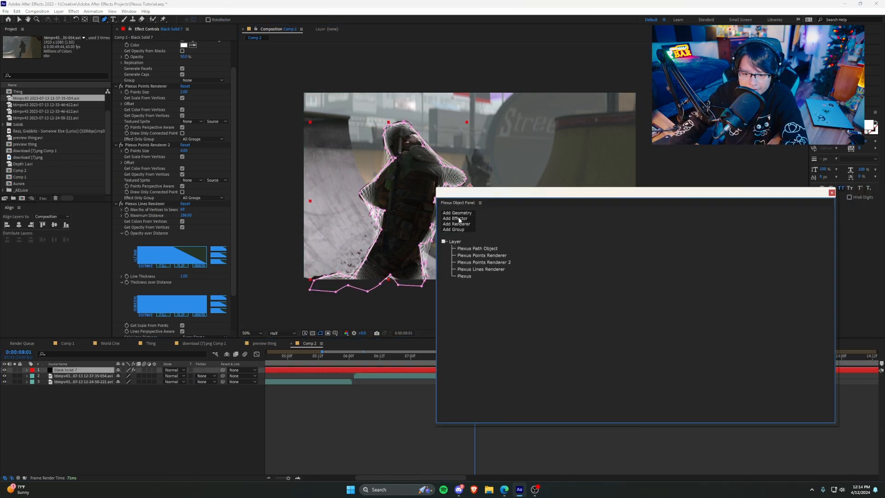
- Add a Plexus Noise effector and preview where its keyframed amplitude ramps up
left_click(455, 218)
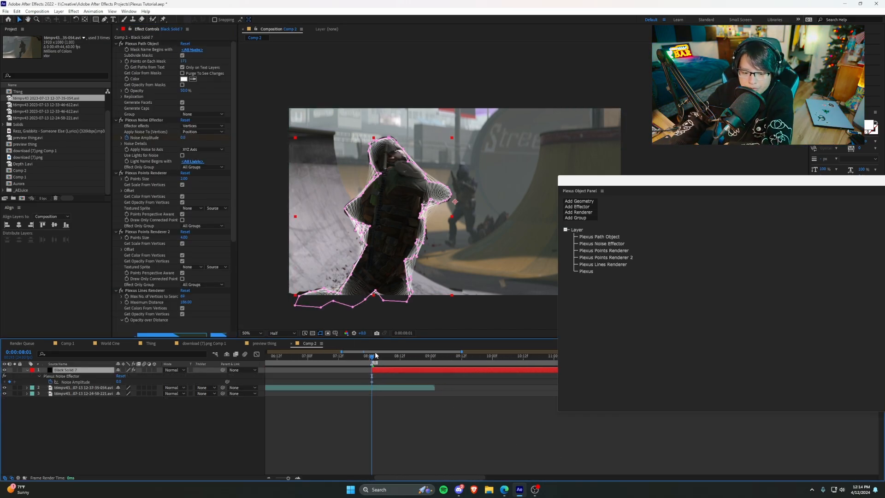
left_click_drag(372, 358, 435, 358)
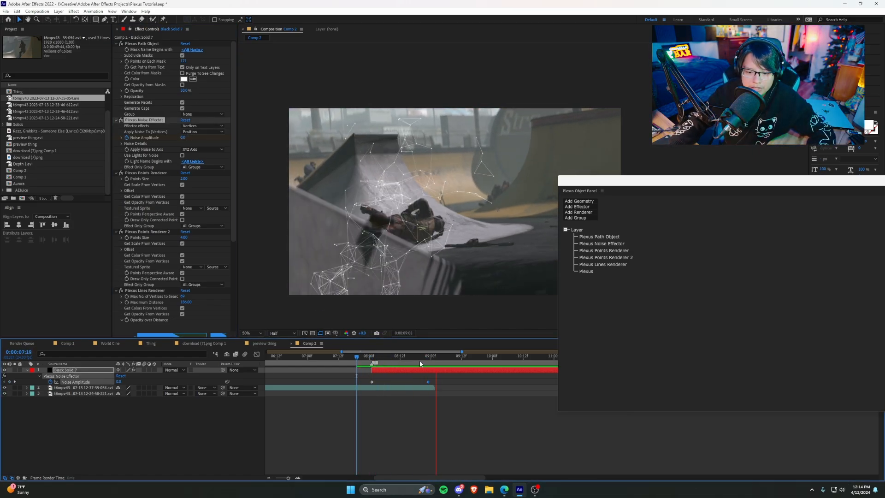
left_click(427, 355)
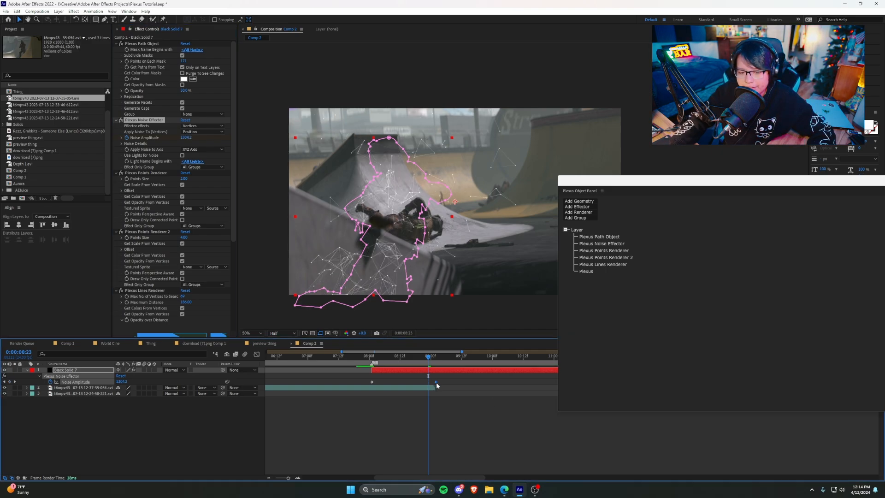
left_click(576, 206)
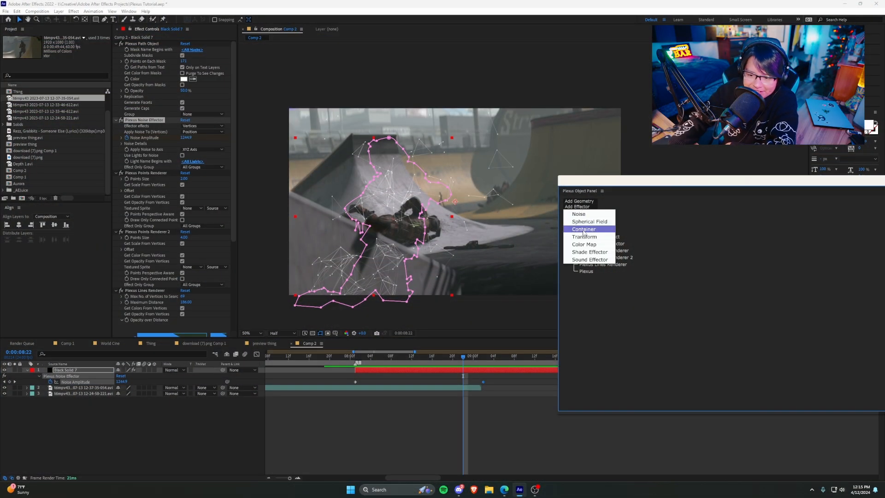
- Add a Plexus Transform effector and ease its Y Translate curve in the Graph Editor
left_click(583, 236)
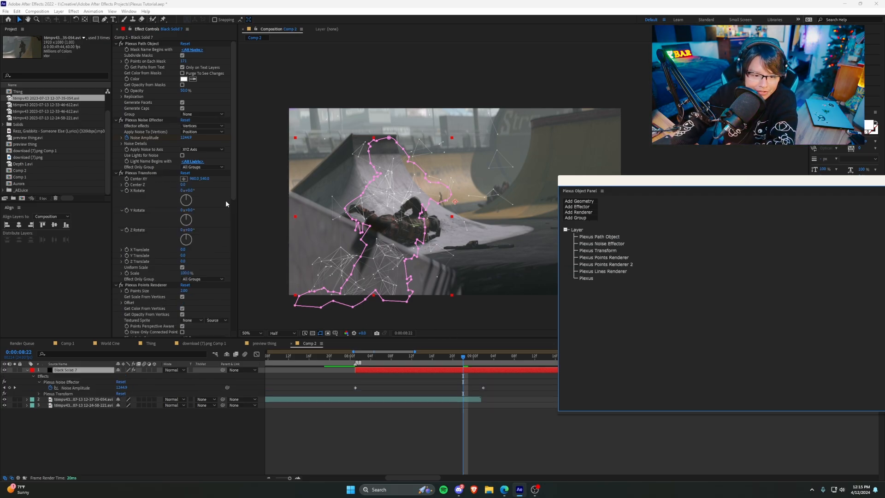
left_click(577, 206)
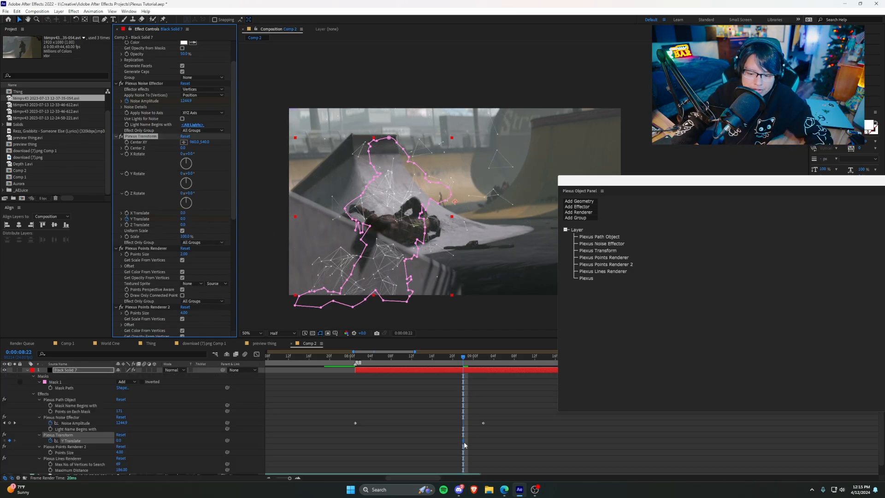
left_click(477, 356)
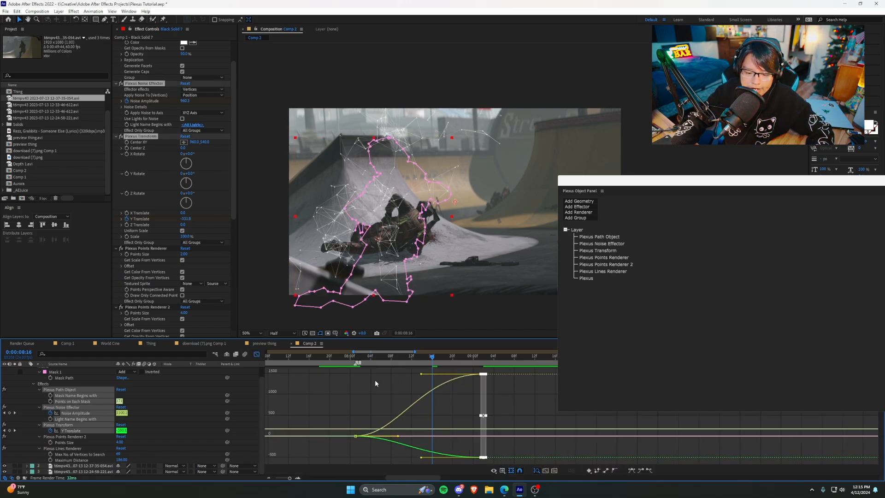
left_click_drag(432, 359, 384, 359)
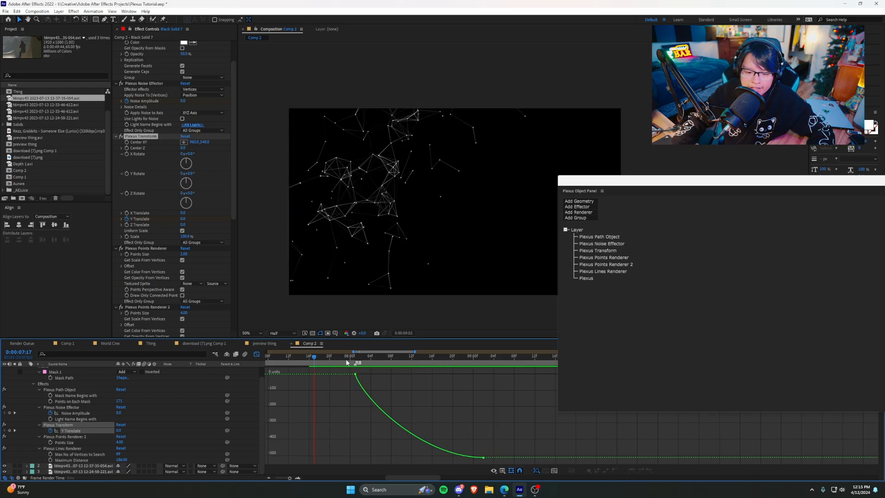
- Add Triangulation and Facets renderers to the Plexus stack
left_click(406, 356)
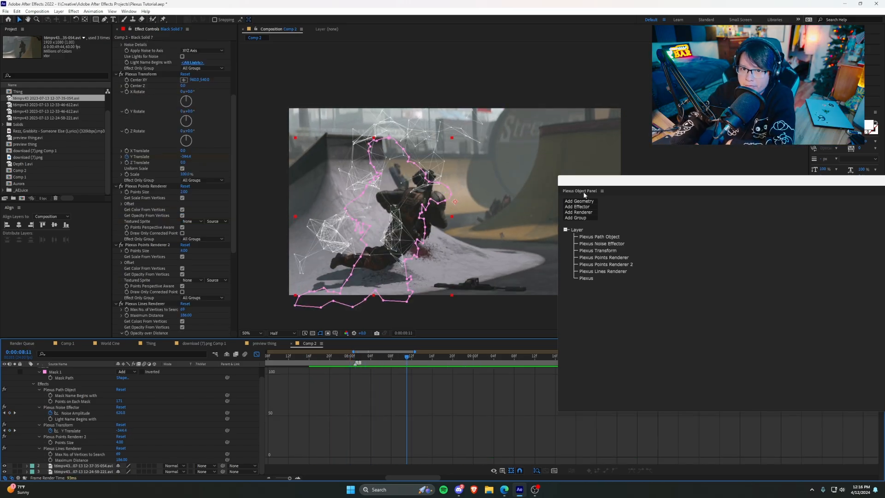
left_click(577, 211)
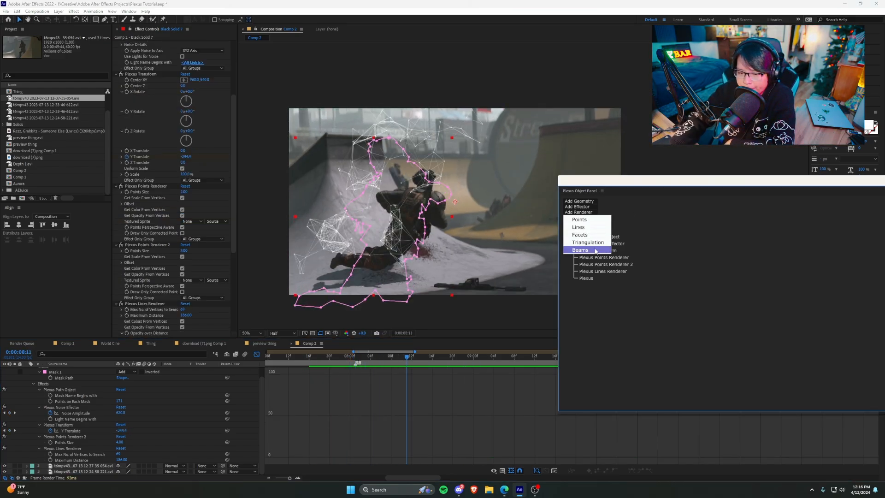
left_click(588, 242)
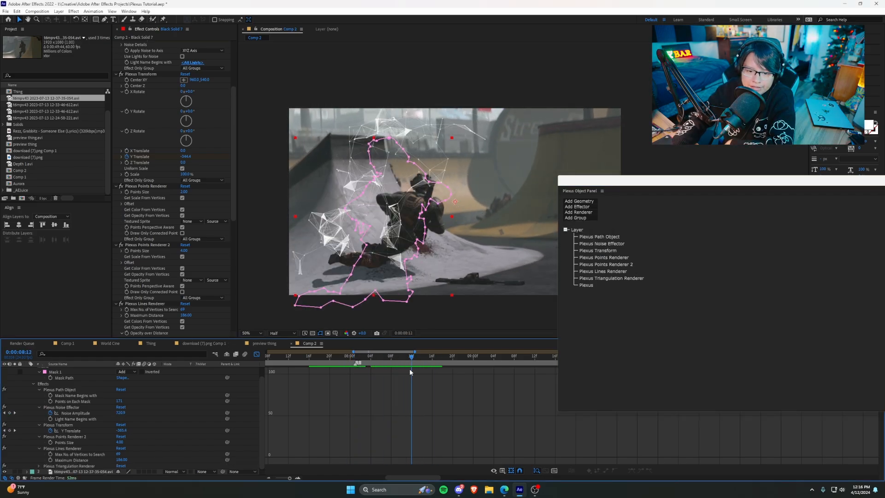
left_click(578, 206)
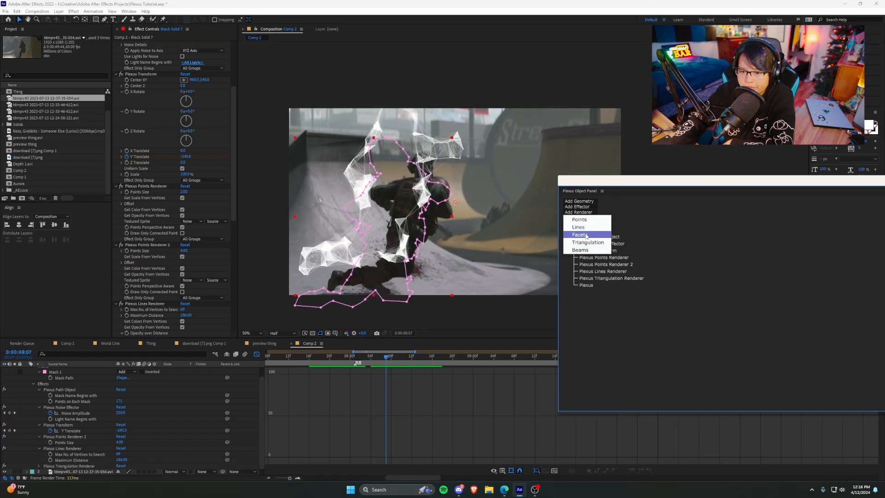
left_click(579, 234)
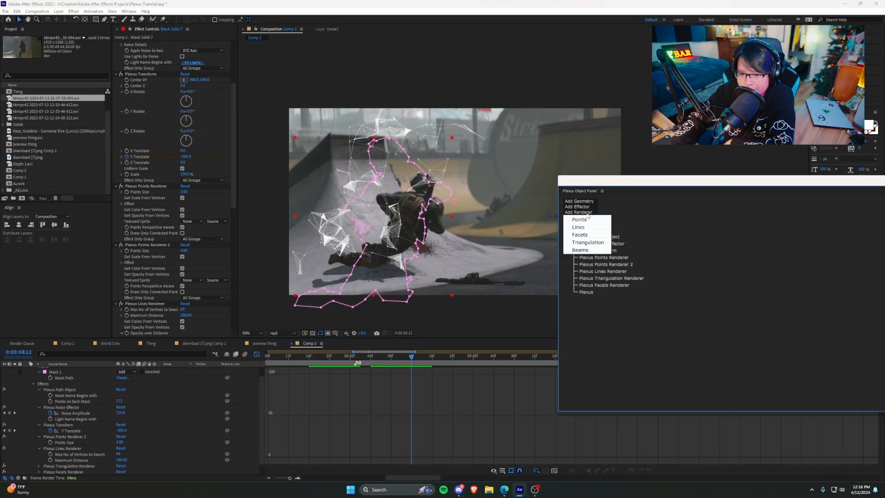
left_click(580, 249)
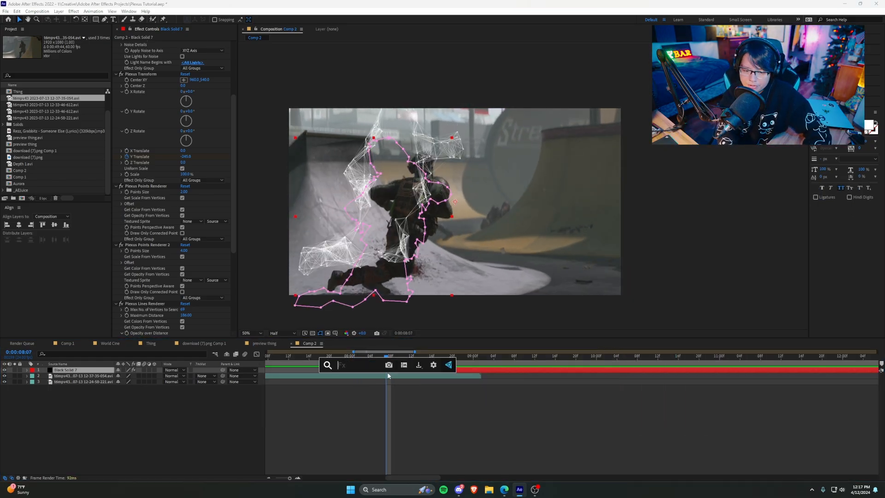
- Apply Turbulent Displace with Amount keyframed from 0.0, and search for 4-Color Gradient
type("turb")
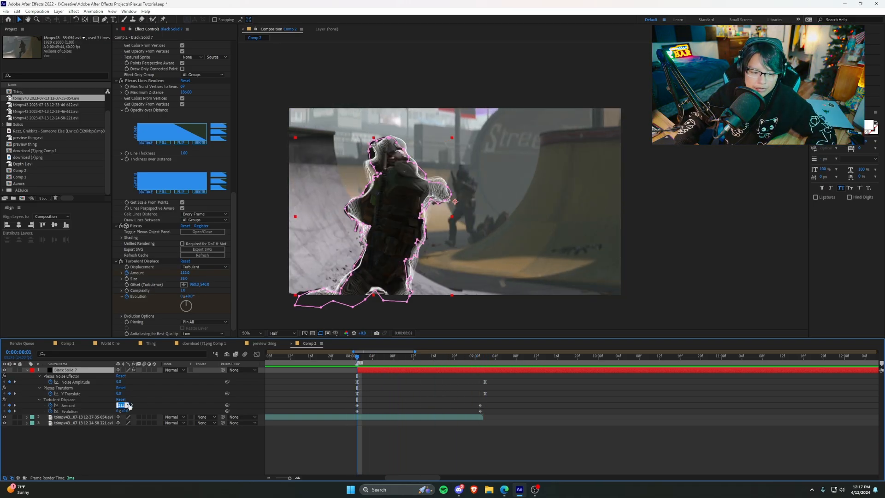
type("0.0")
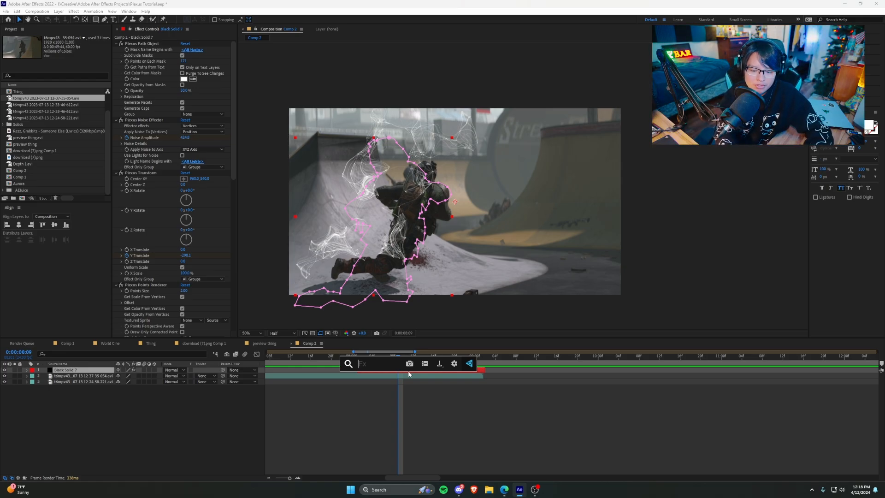
type("4-c")
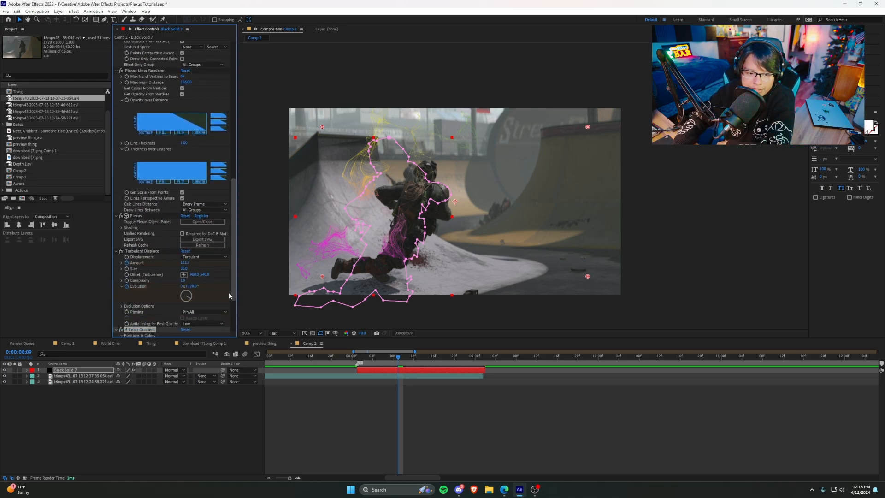
- Place one of the 4-Color Gradient colour points on the Plexus mesh
scroll("down", 3)
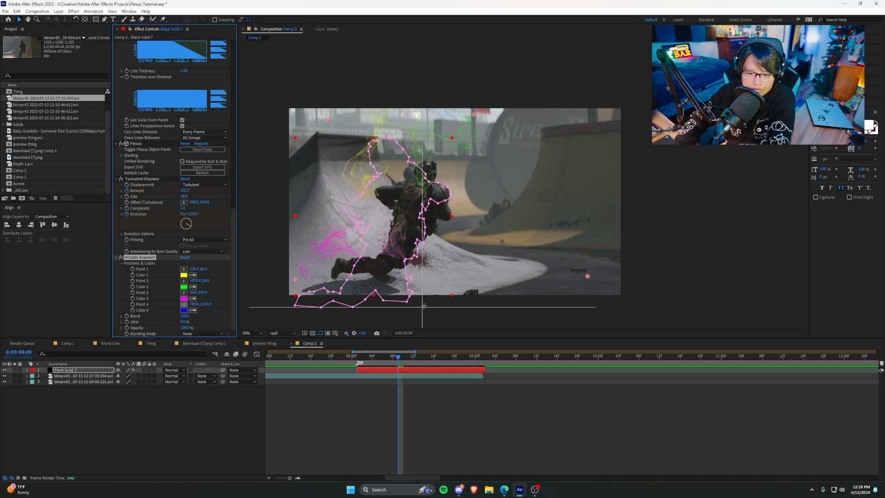
left_click(184, 275)
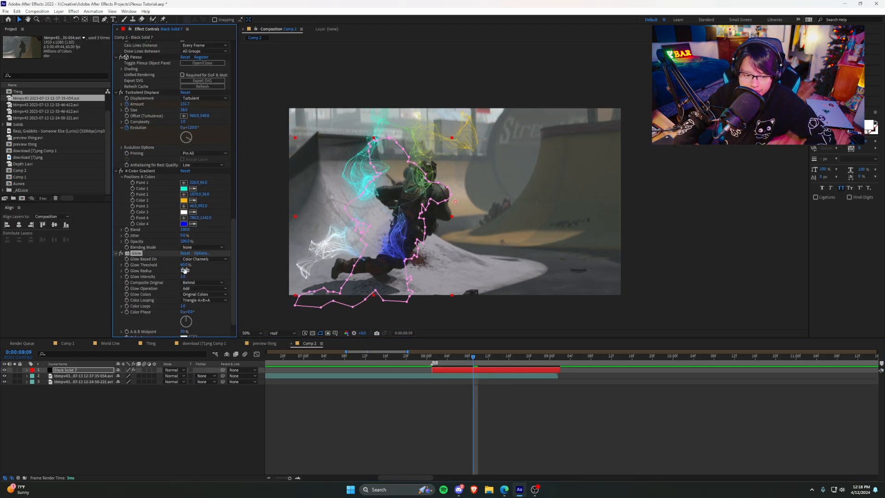
- Lower Glow Threshold and raise Glow Radius, then return the playhead to before the explosion
left_click(411, 356)
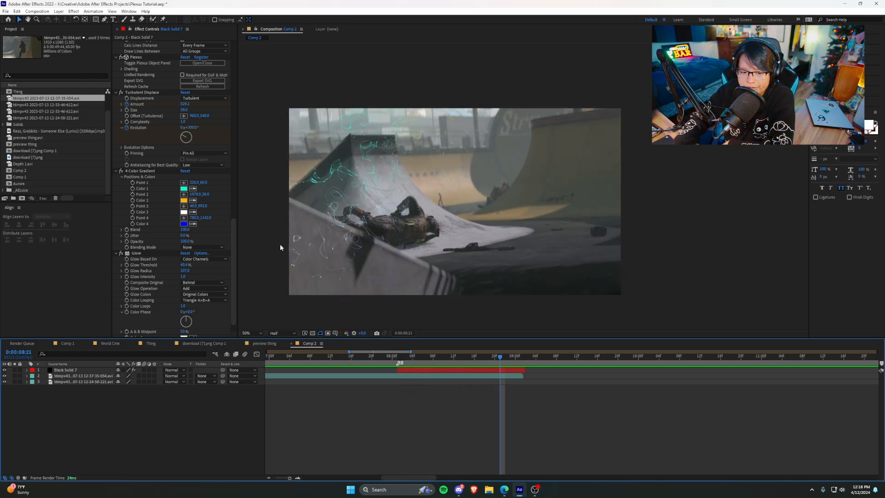
left_click(392, 355)
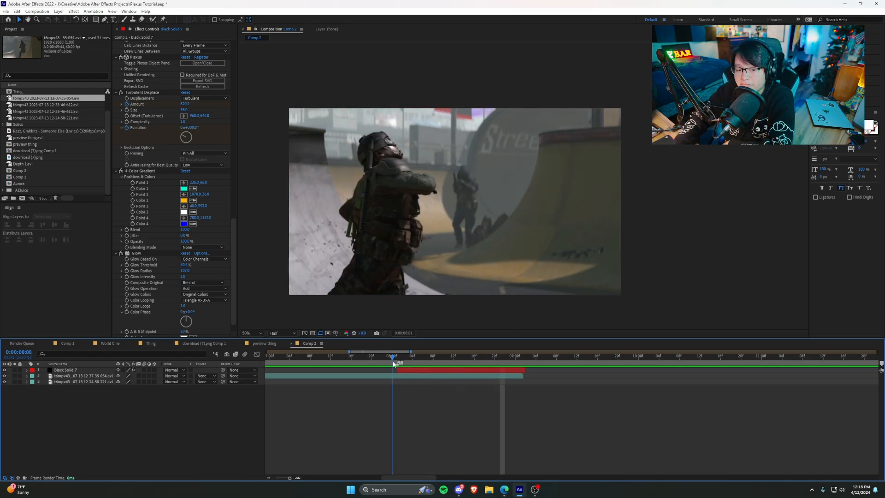